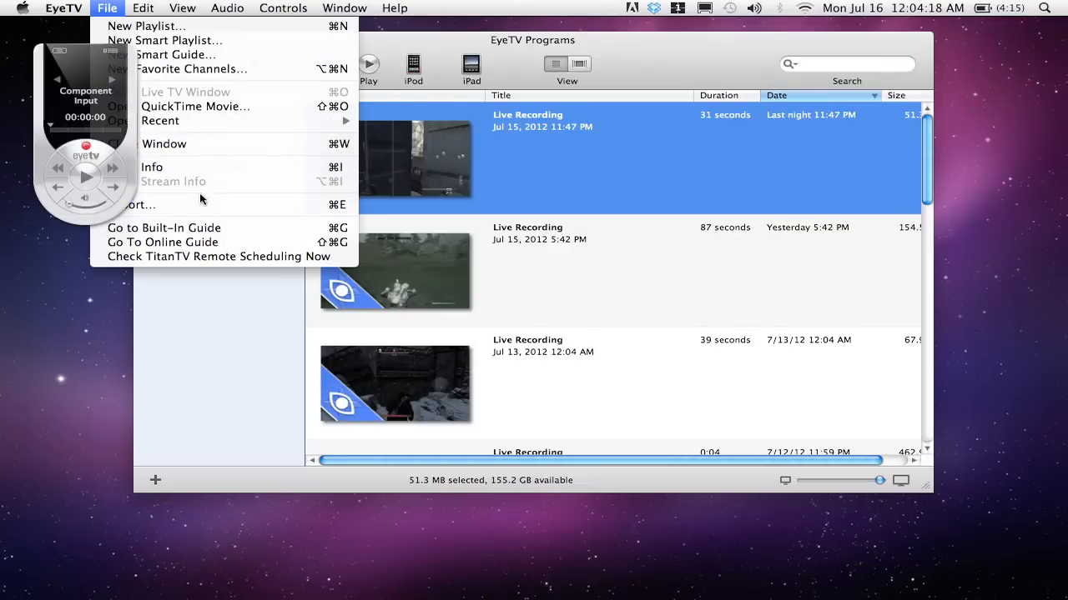
# - Export the Jul 15 11:47 PM recording as native H.264 to the Desktop
pyautogui.click(137, 204)
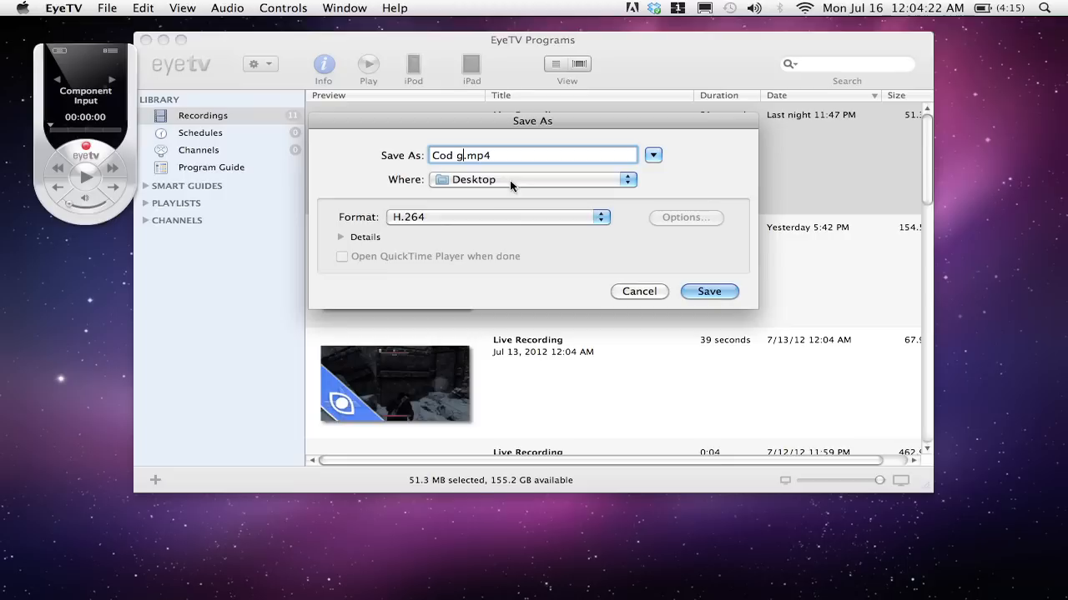
pyautogui.moveTo(520, 185)
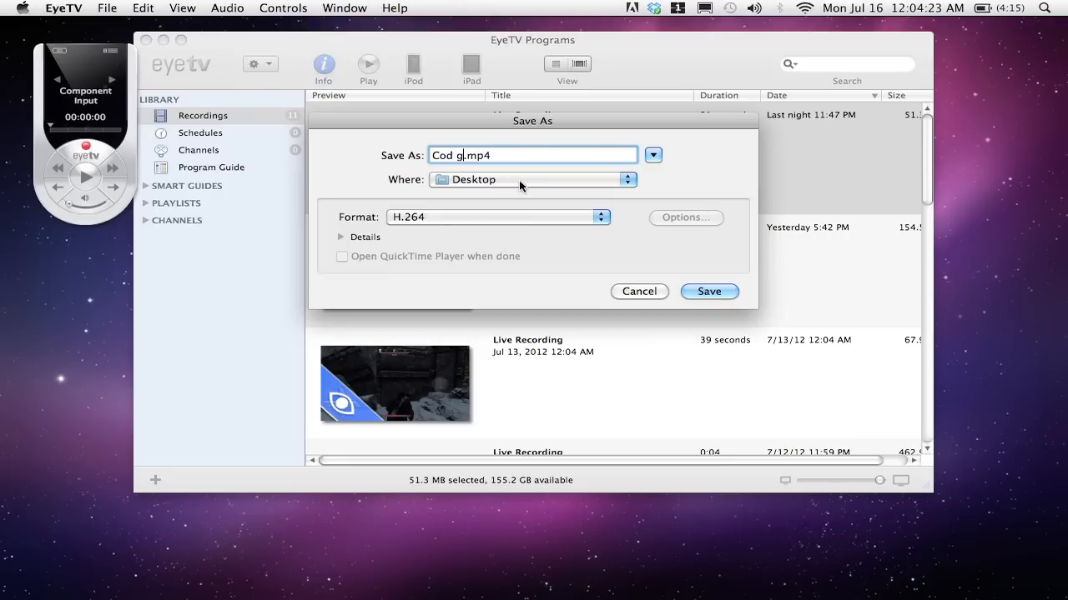
pyautogui.click(708, 291)
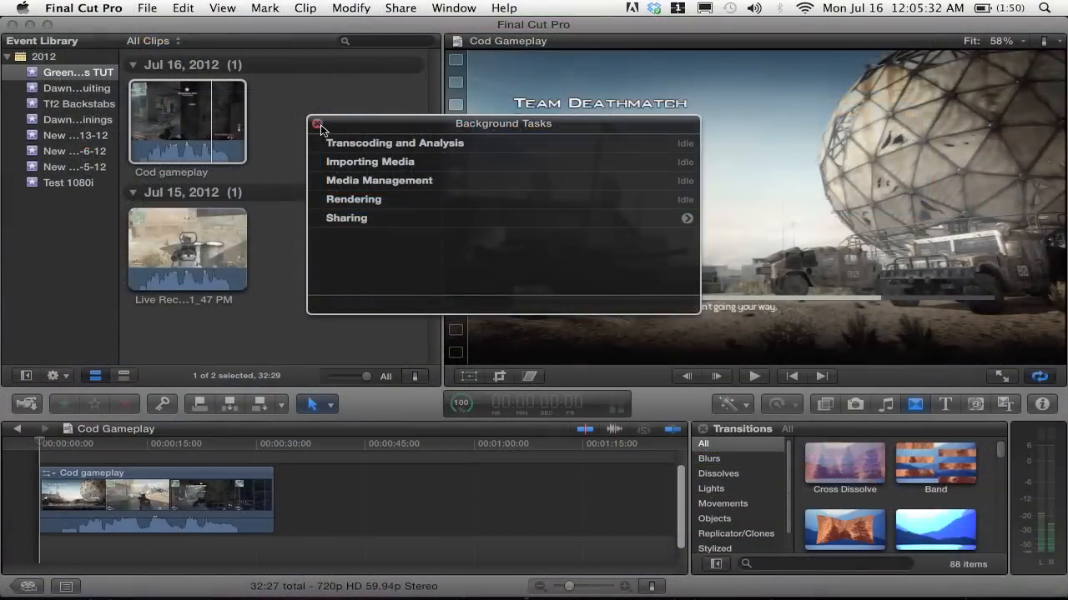
# - Close the Background Tasks window over the Cod gameplay project
pyautogui.click(315, 123)
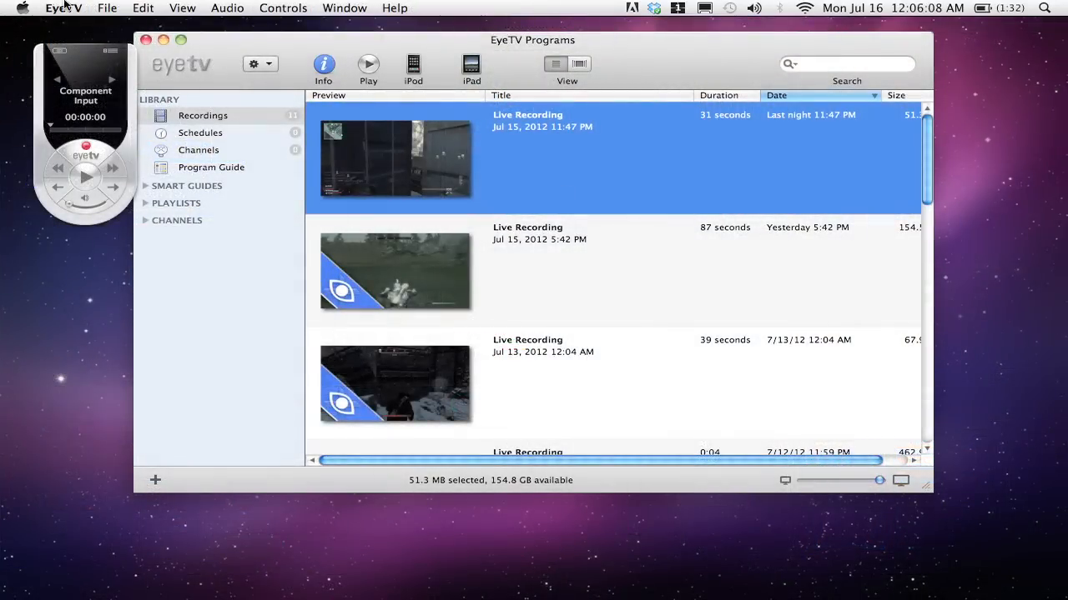
# - Re-export the 11:47 PM recording with H.264 under QuickTime Formats
pyautogui.click(106, 7)
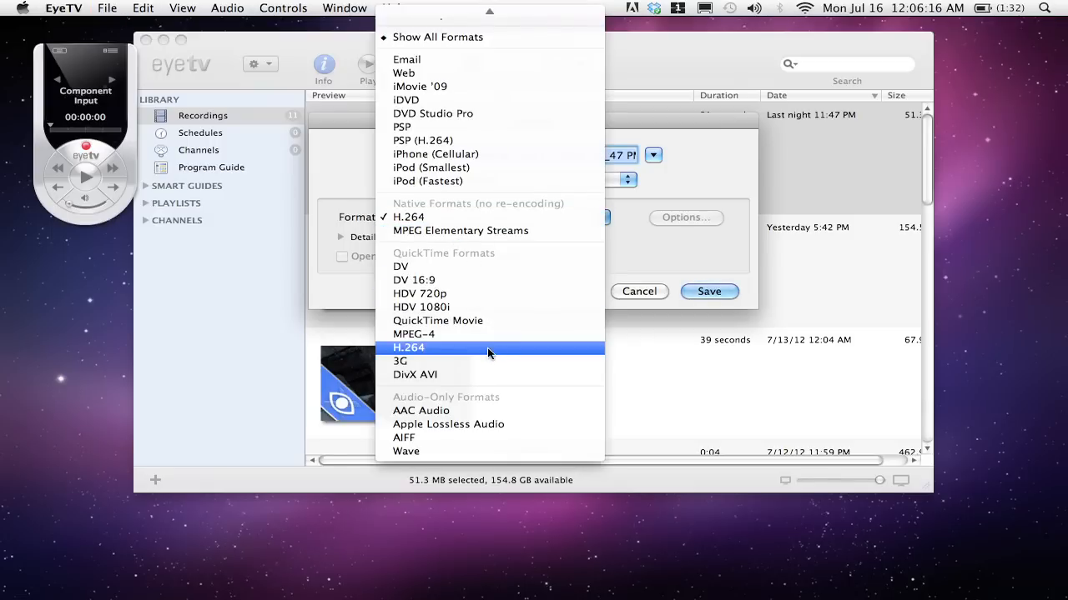
pyautogui.moveTo(469, 348)
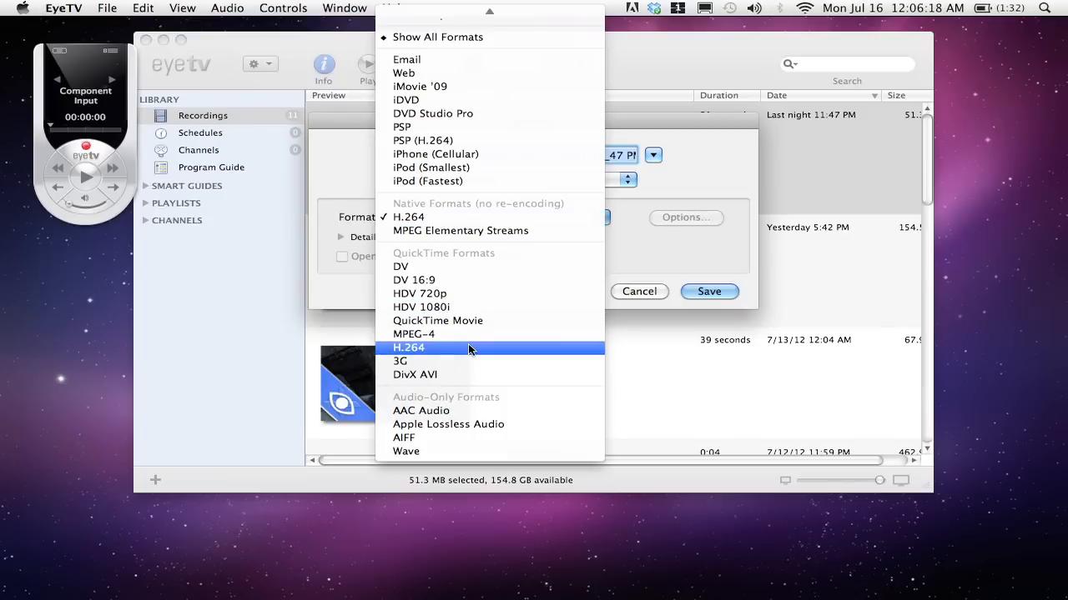
pyautogui.click(408, 348)
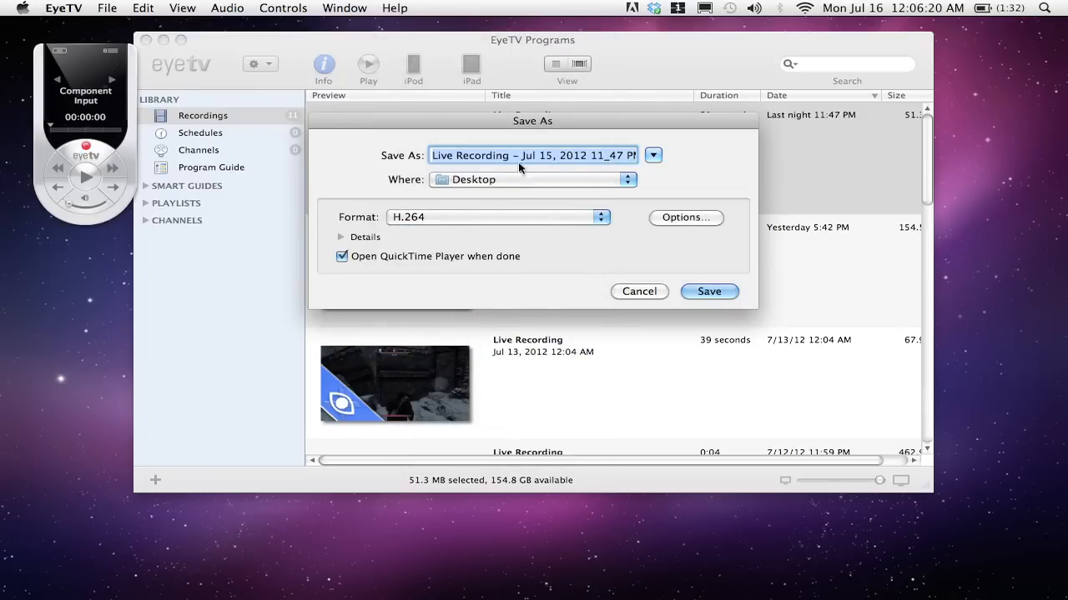
# - Save the QuickTime H.264 export to the Desktop as Uber Cod Gameplay.mp4
pyautogui.write('Ub.mp4')
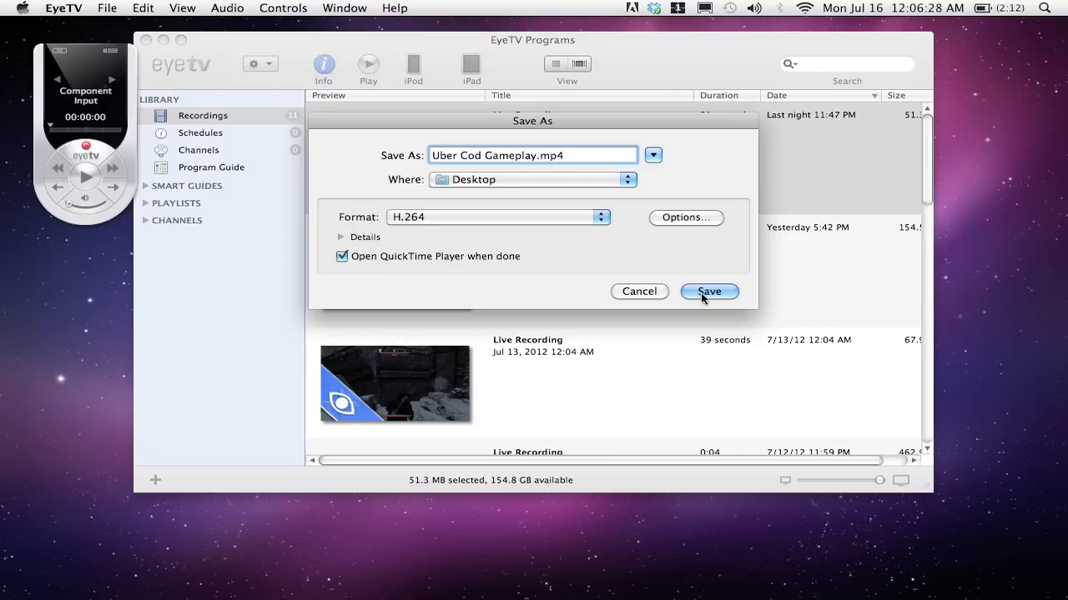
pyautogui.click(708, 291)
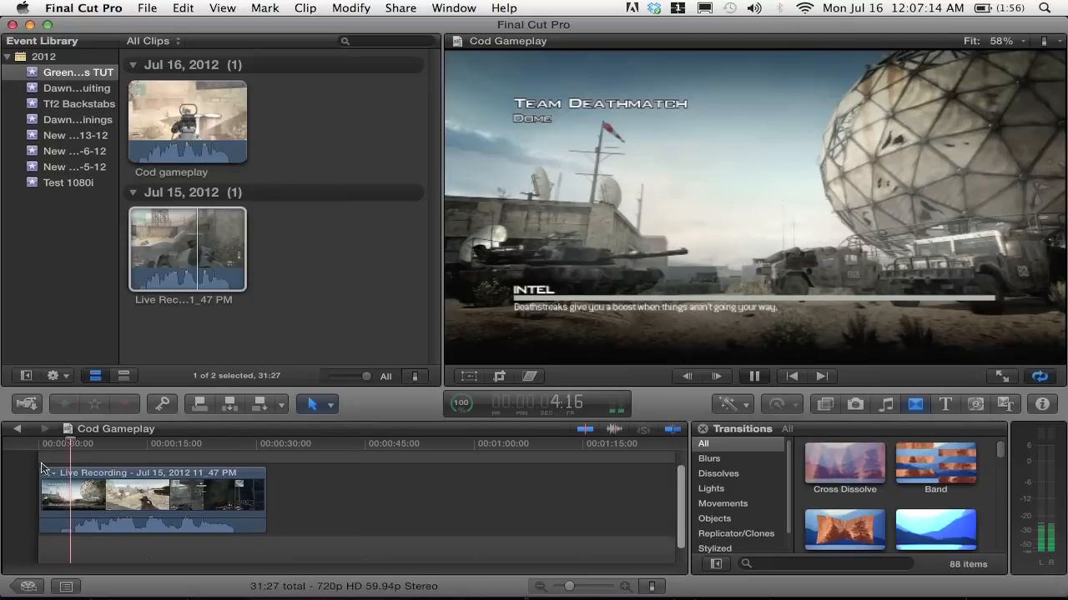